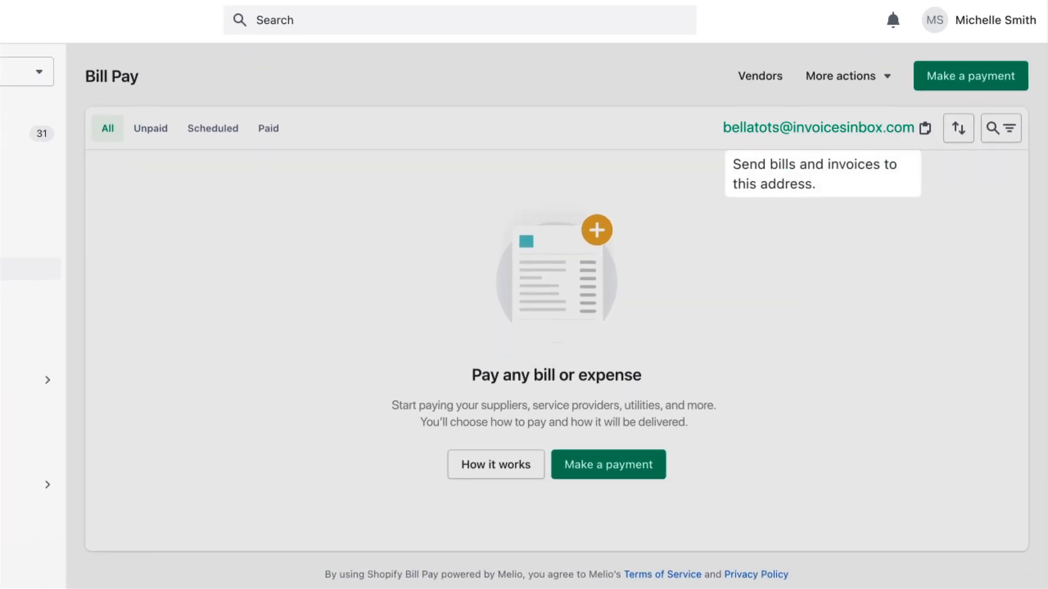
# Start a new bill payment, adding Natural Fabrics & co. as vendor with a $2,000.00 amount.
pyautogui.click(848, 75)
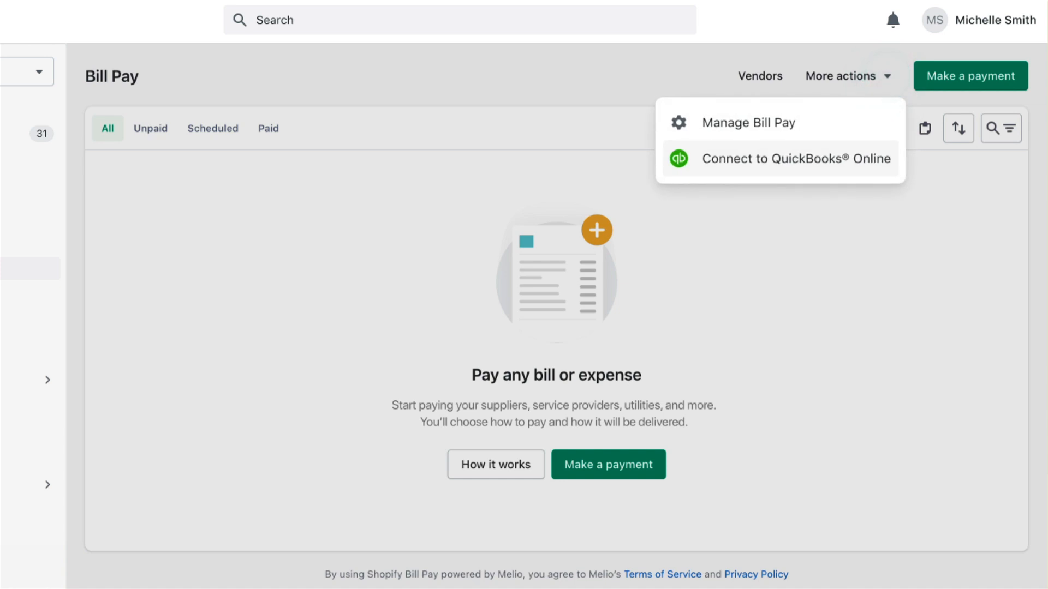
pyautogui.click(610, 473)
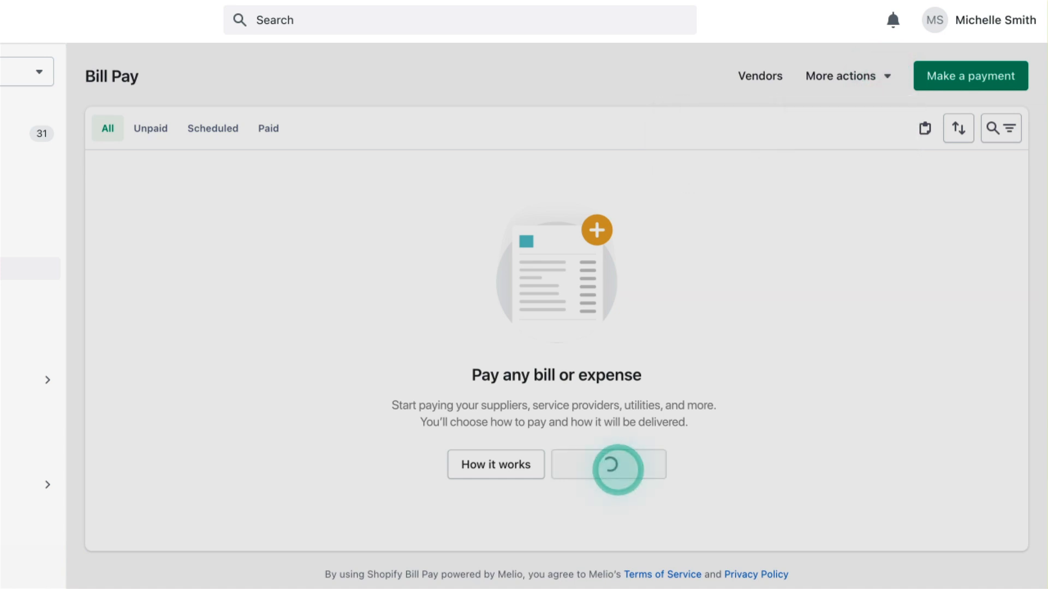
pyautogui.click(609, 465)
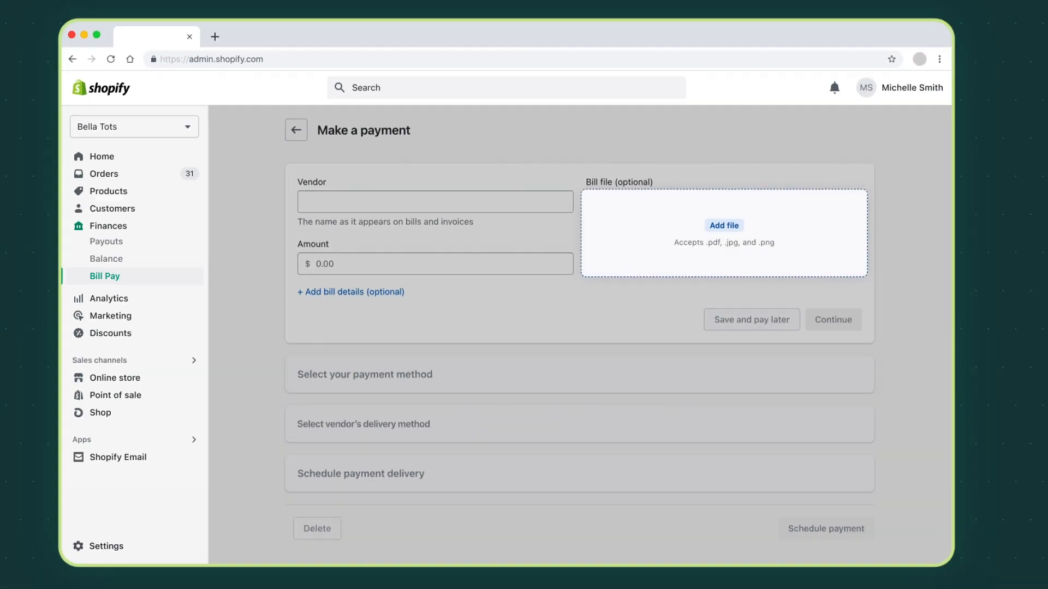
pyautogui.write('Natural')
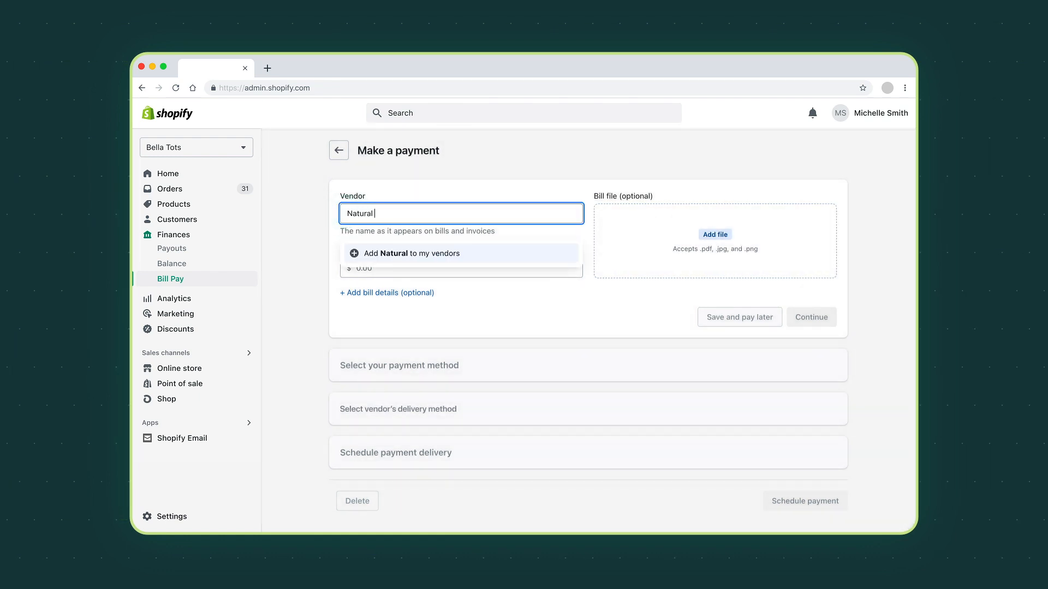
pyautogui.click(812, 317)
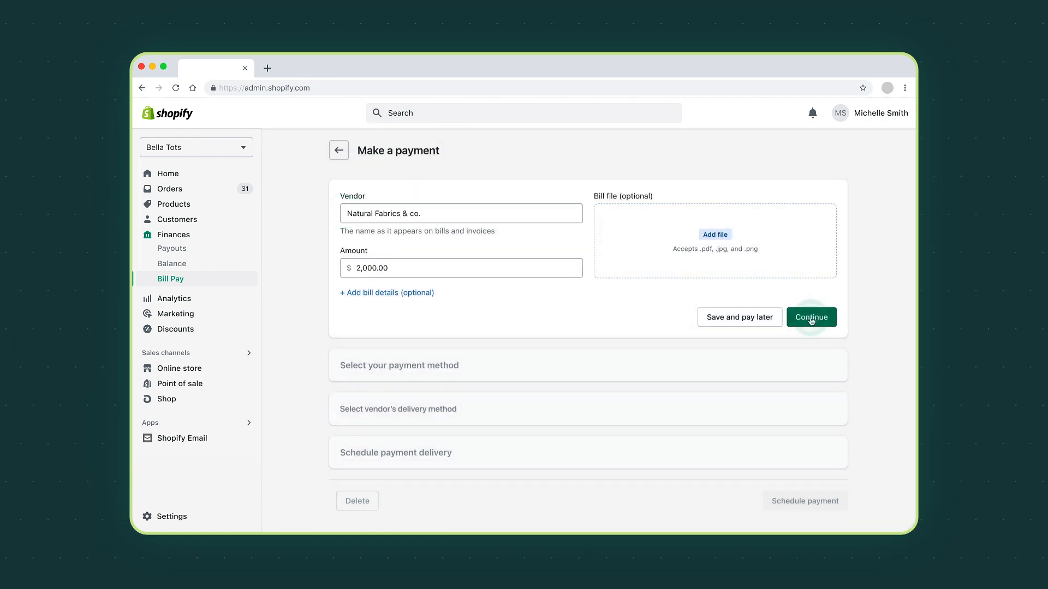
# Save the bill and compare the Shopify Balance, card and bank account payment options.
pyautogui.click(812, 317)
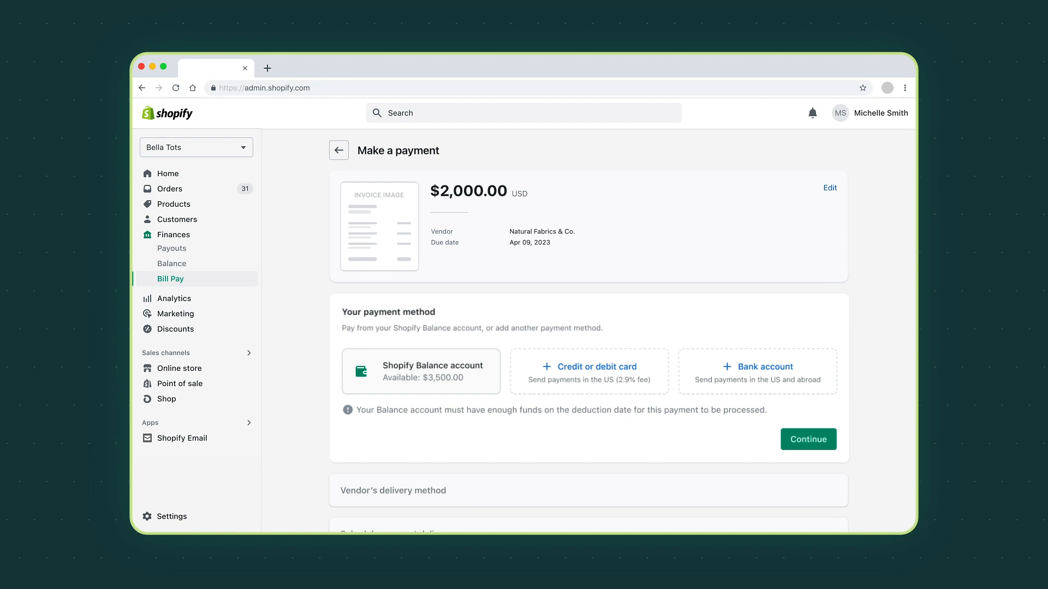
pyautogui.click(421, 371)
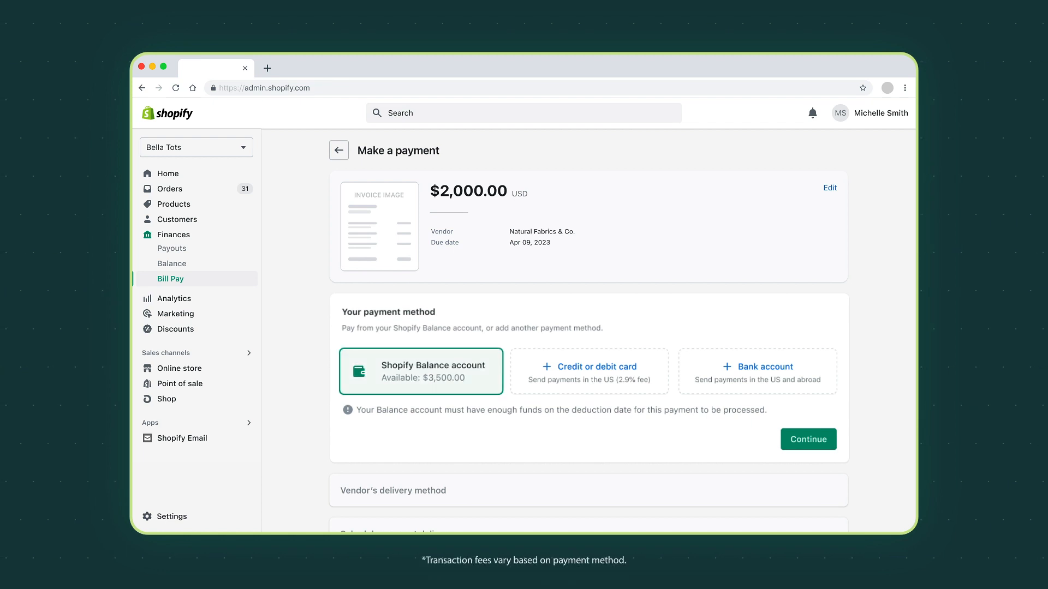
pyautogui.click(589, 371)
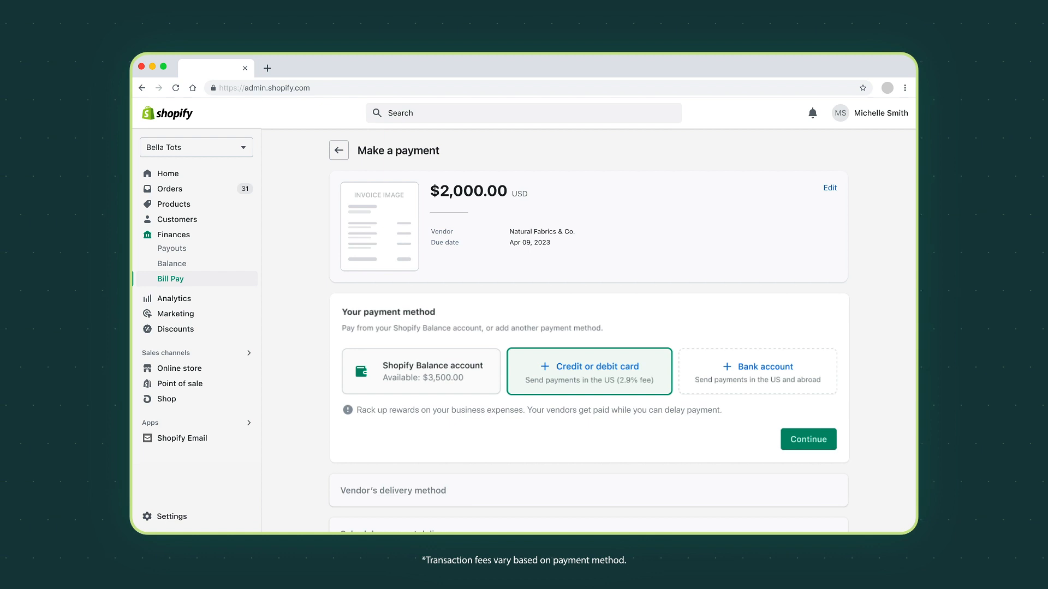
pyautogui.click(757, 371)
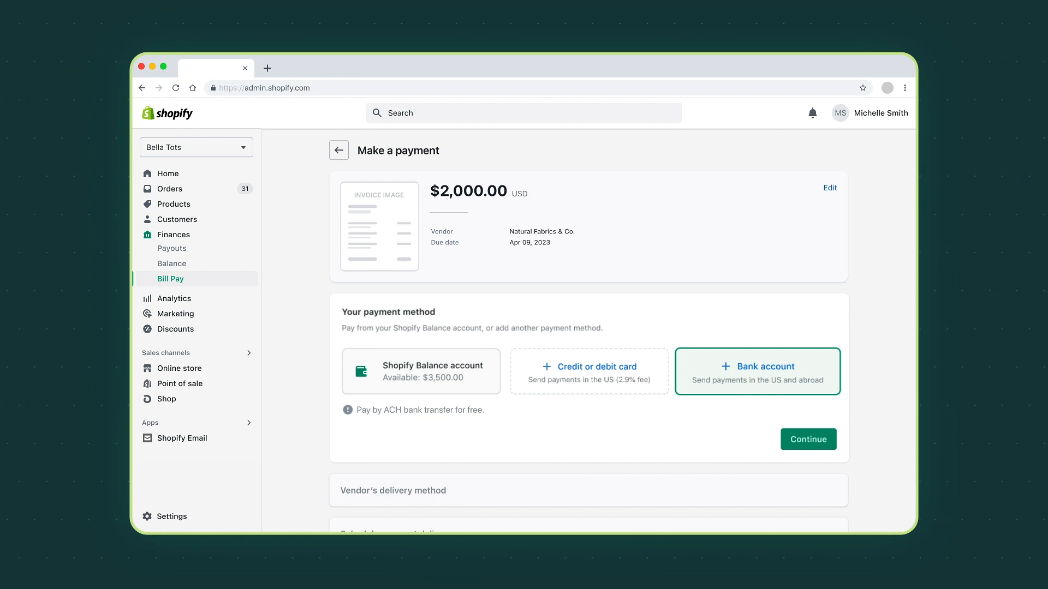
# Add a credit card with its number, expiry, security code and billing details.
pyautogui.click(589, 371)
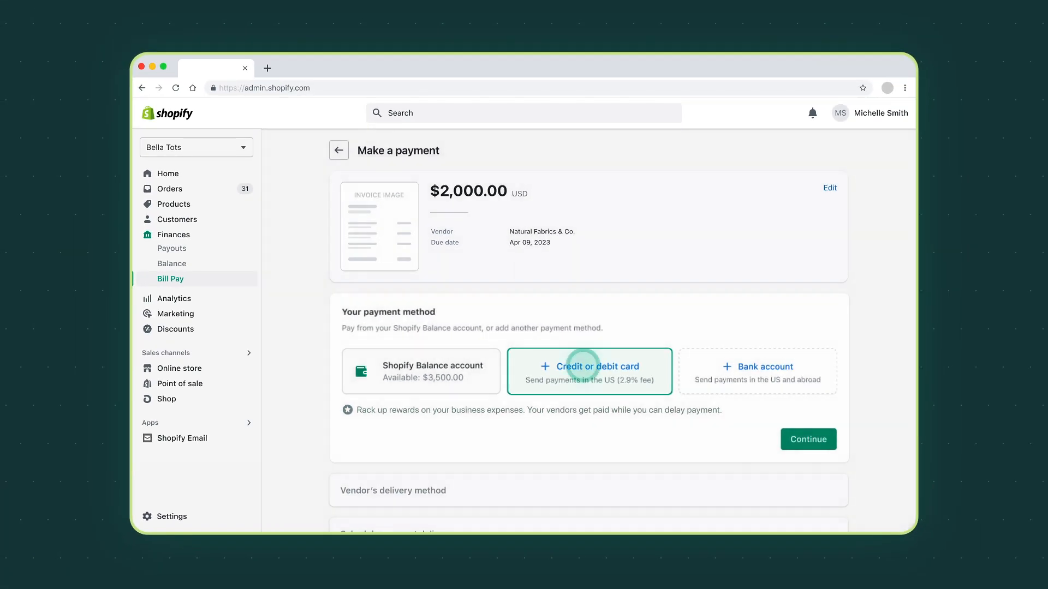
pyautogui.click(589, 371)
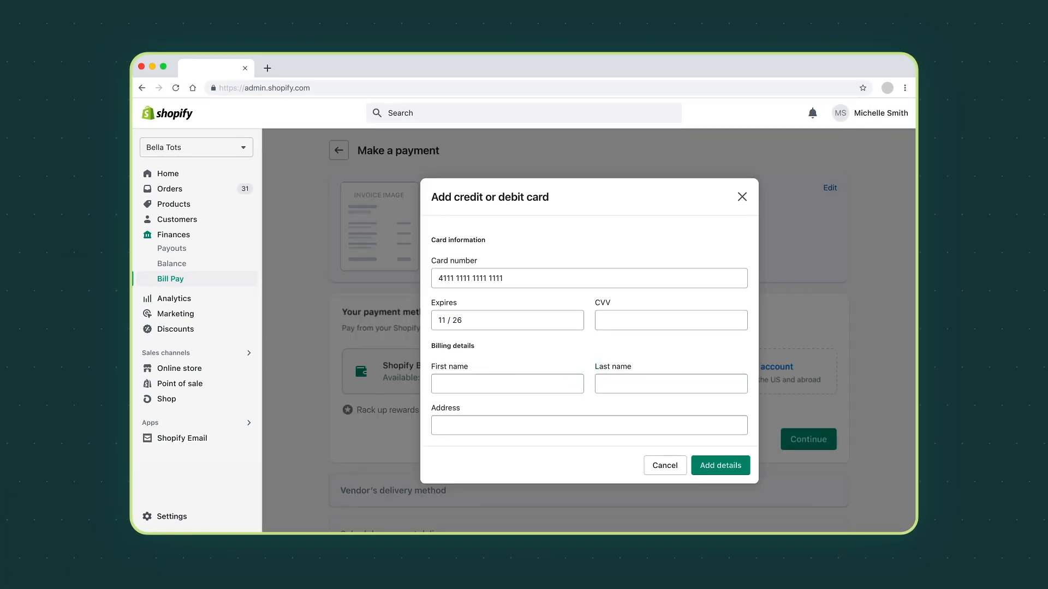
pyautogui.click(721, 465)
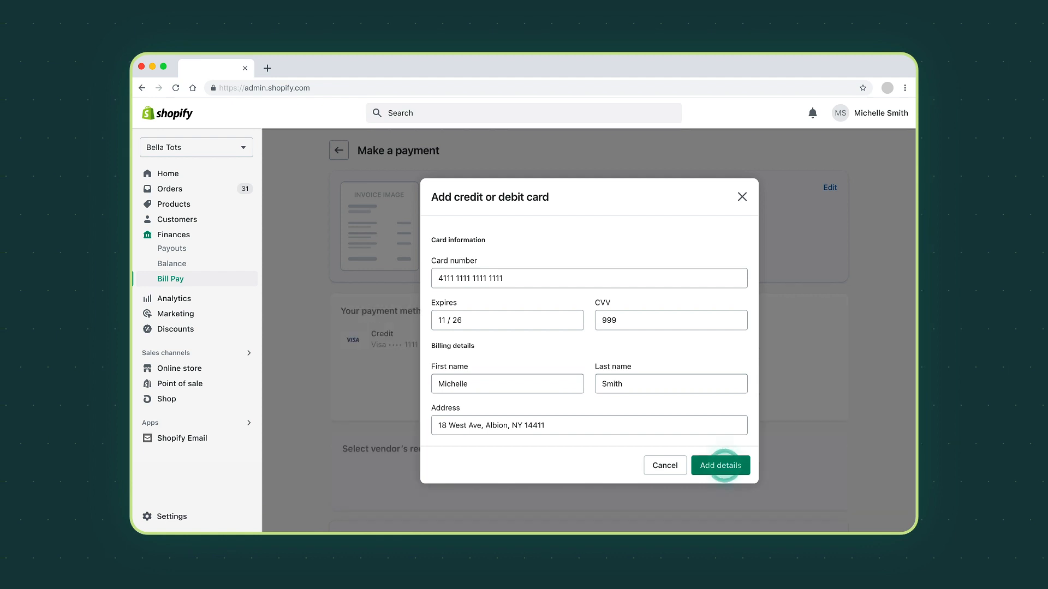
# Save the Visa card ending 1111 and set vendor delivery to ACH transfer ending 3123.
pyautogui.click(721, 466)
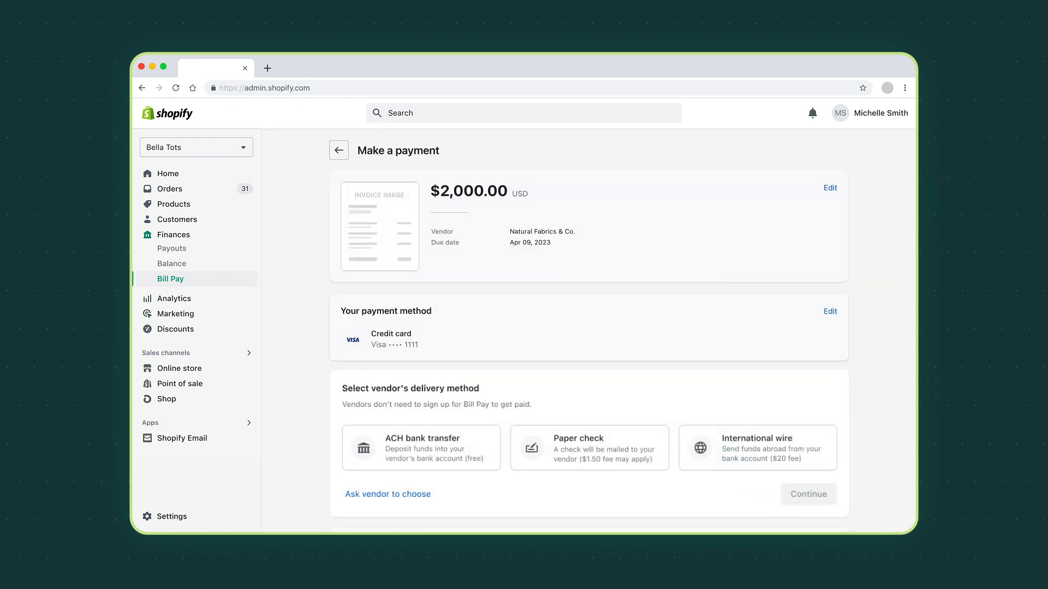
pyautogui.click(421, 448)
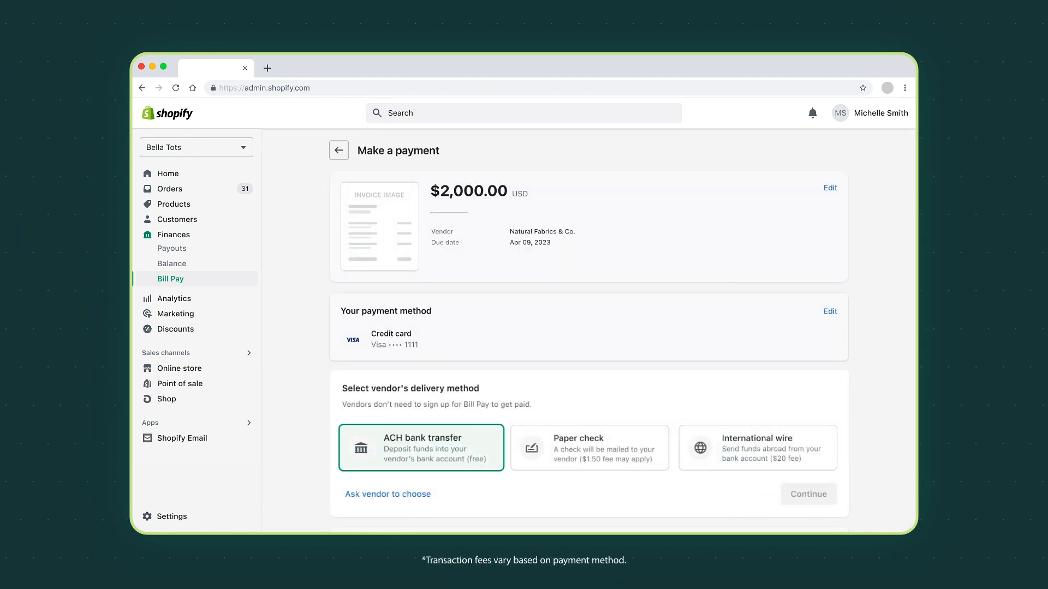
pyautogui.click(758, 448)
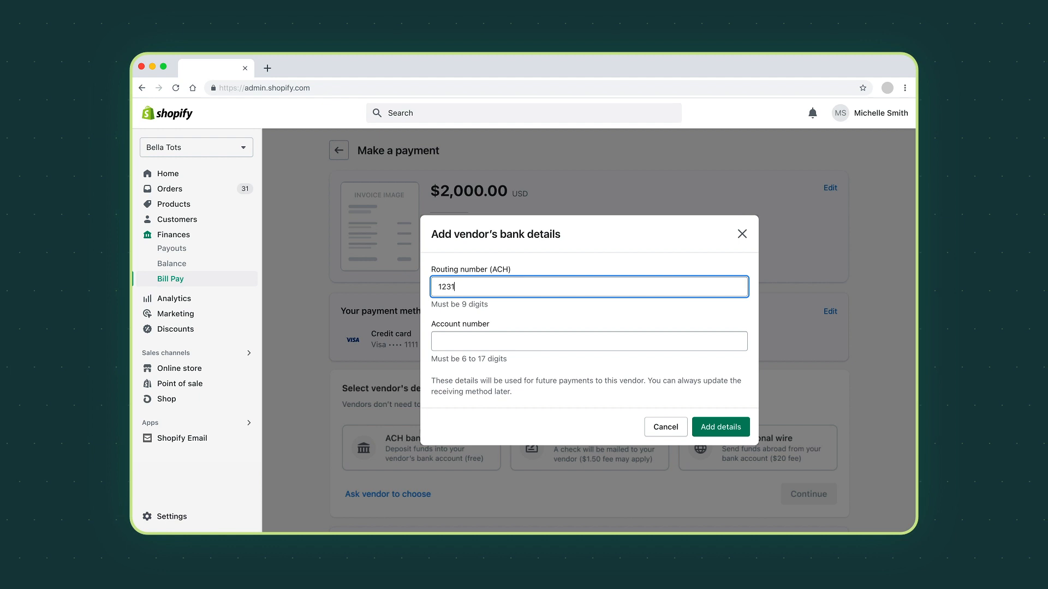
pyautogui.click(720, 427)
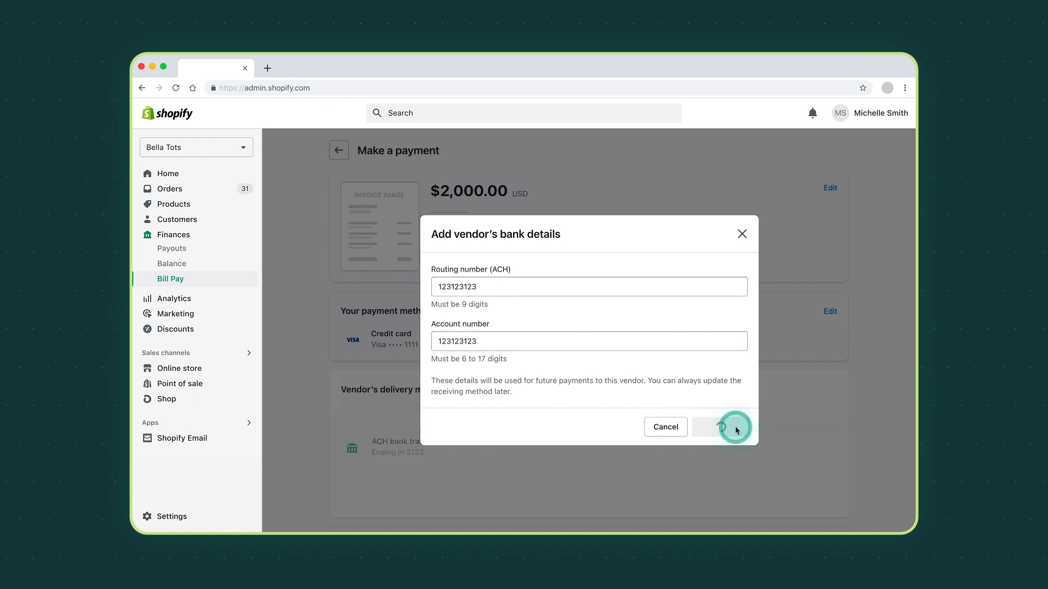
pyautogui.click(729, 426)
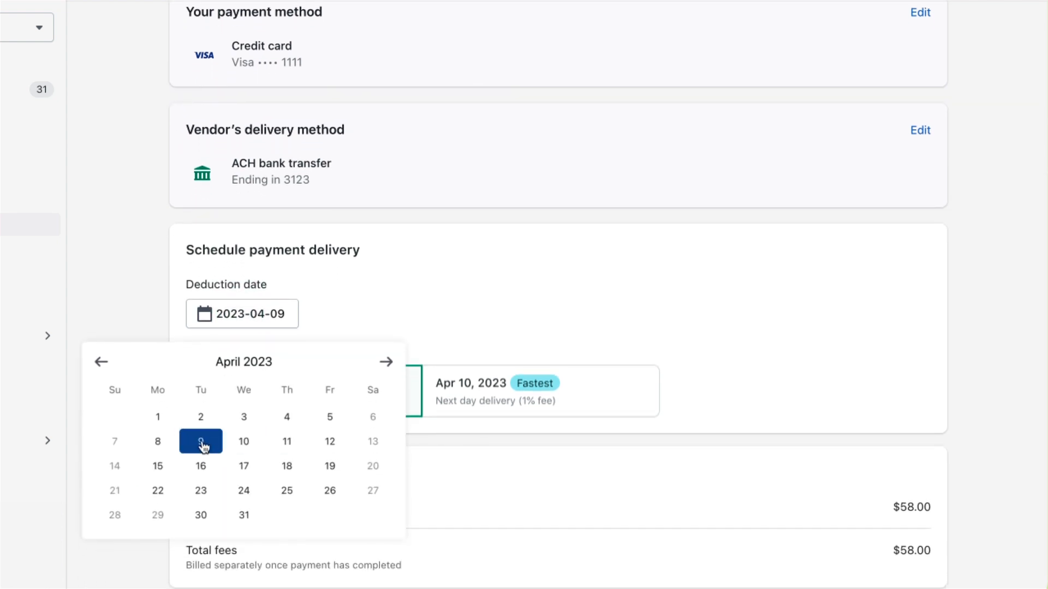
# Keep Apr 09, 2023 as the deduction date and schedule the payment, arriving Apr 10.
pyautogui.click(200, 442)
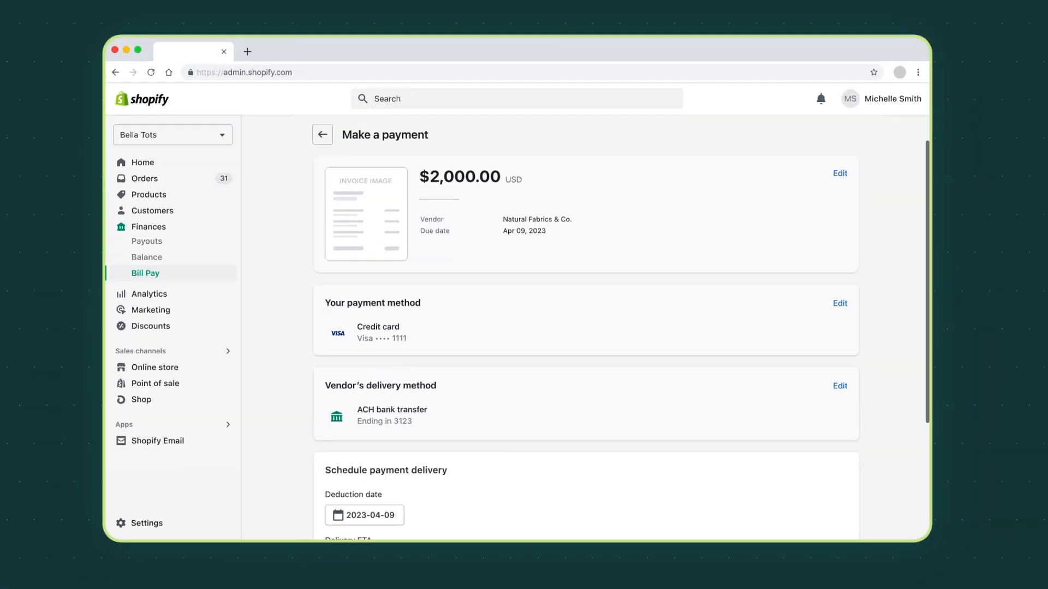
pyautogui.scroll(-3)
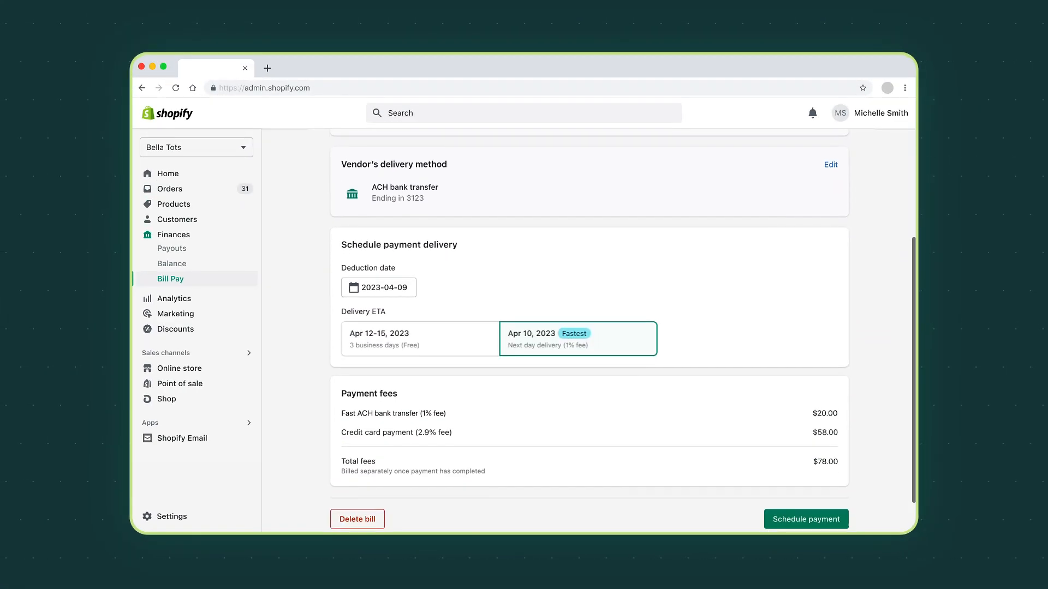
pyautogui.scroll(-3)
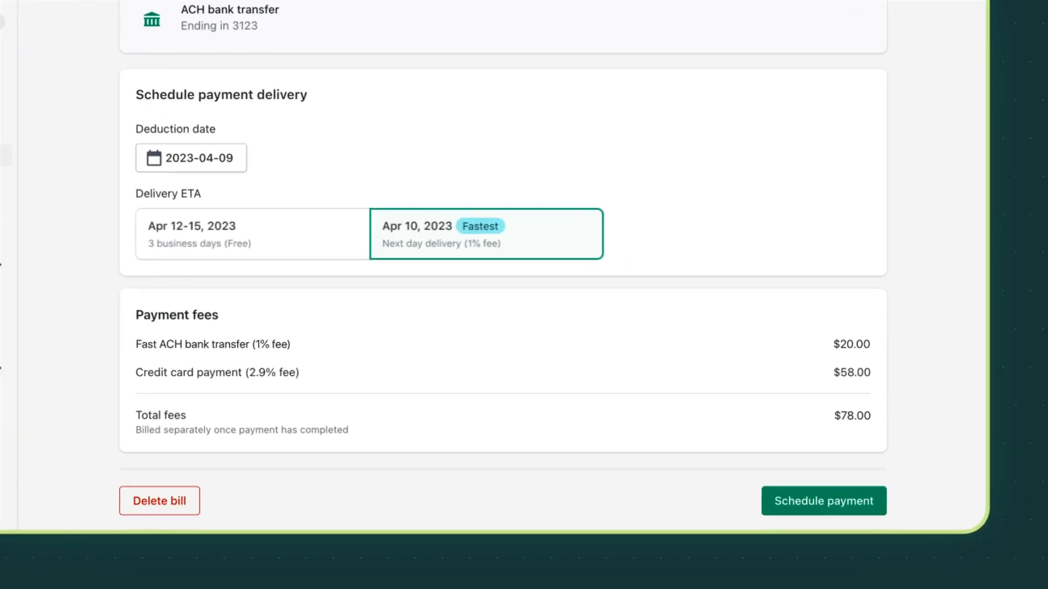
pyautogui.click(824, 501)
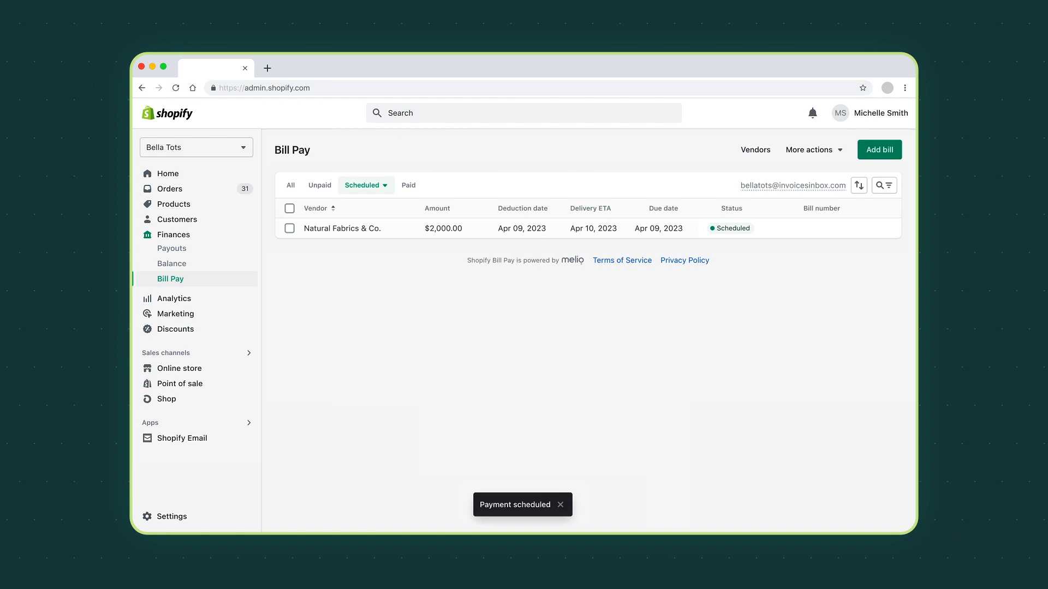